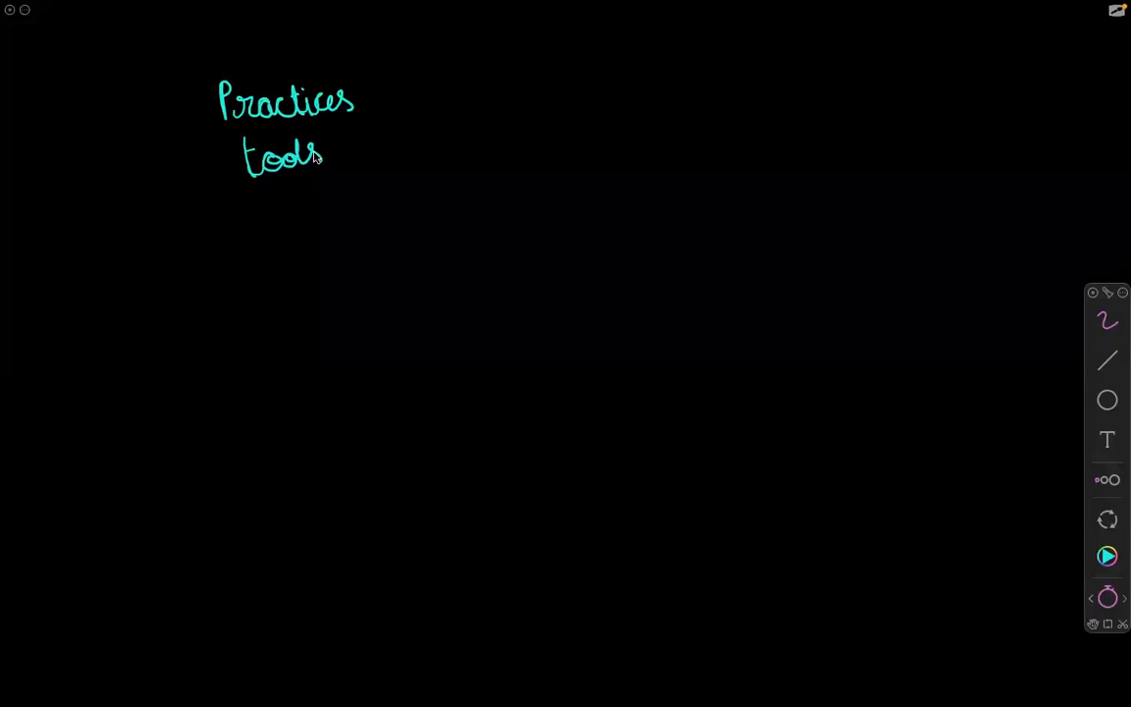
Step: Underline techniques below tools, bracket the list with an arrow and write 'integration of'
{"action": "left_click_drag", "start_coordinate": [259, 196], "coordinate": [263, 226]}
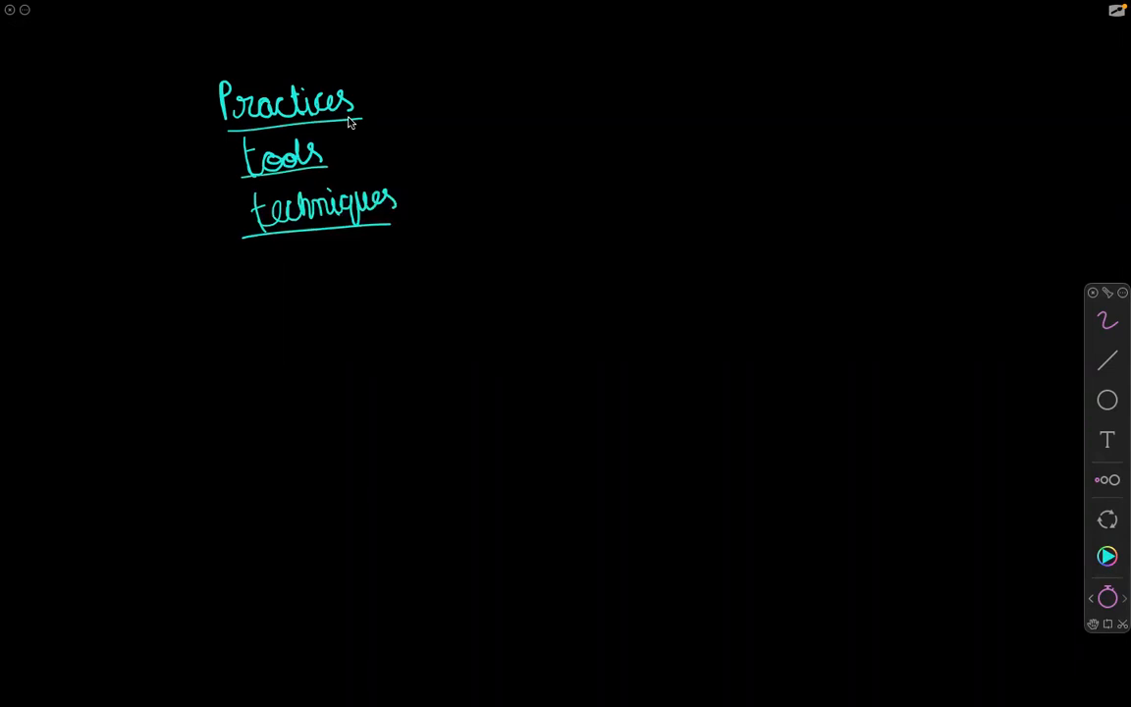
{"action": "left_click_drag", "start_coordinate": [402, 147], "coordinate": [455, 232]}
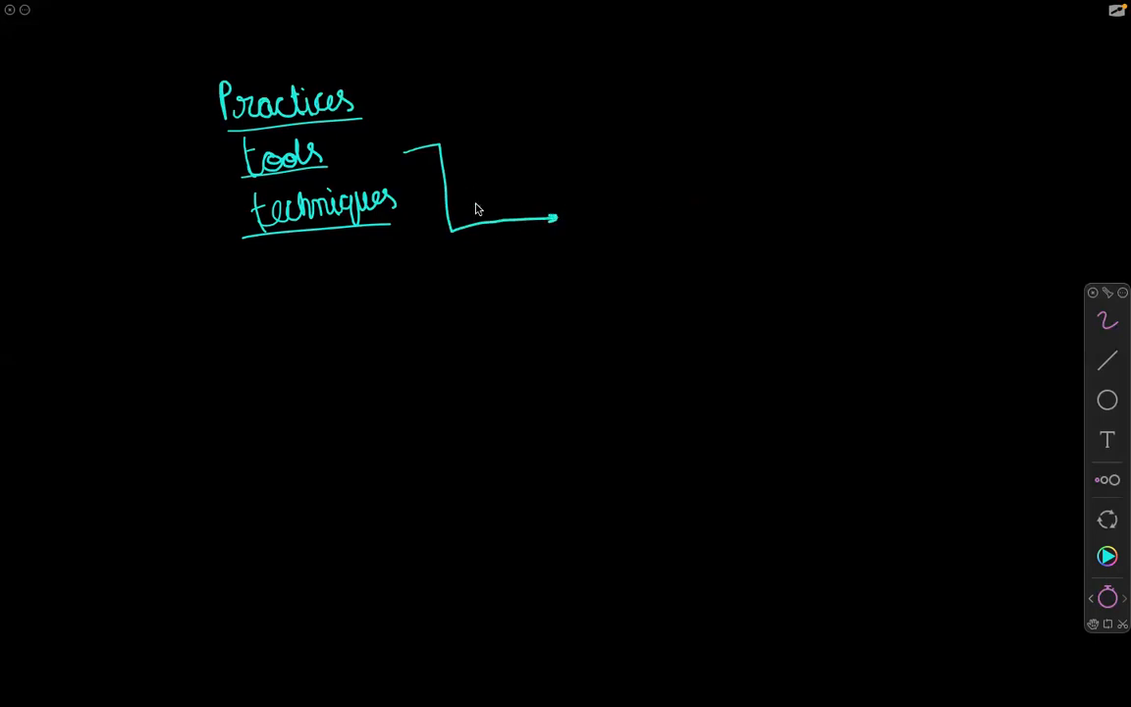
{"action": "mouse_move", "coordinate": [481, 201]}
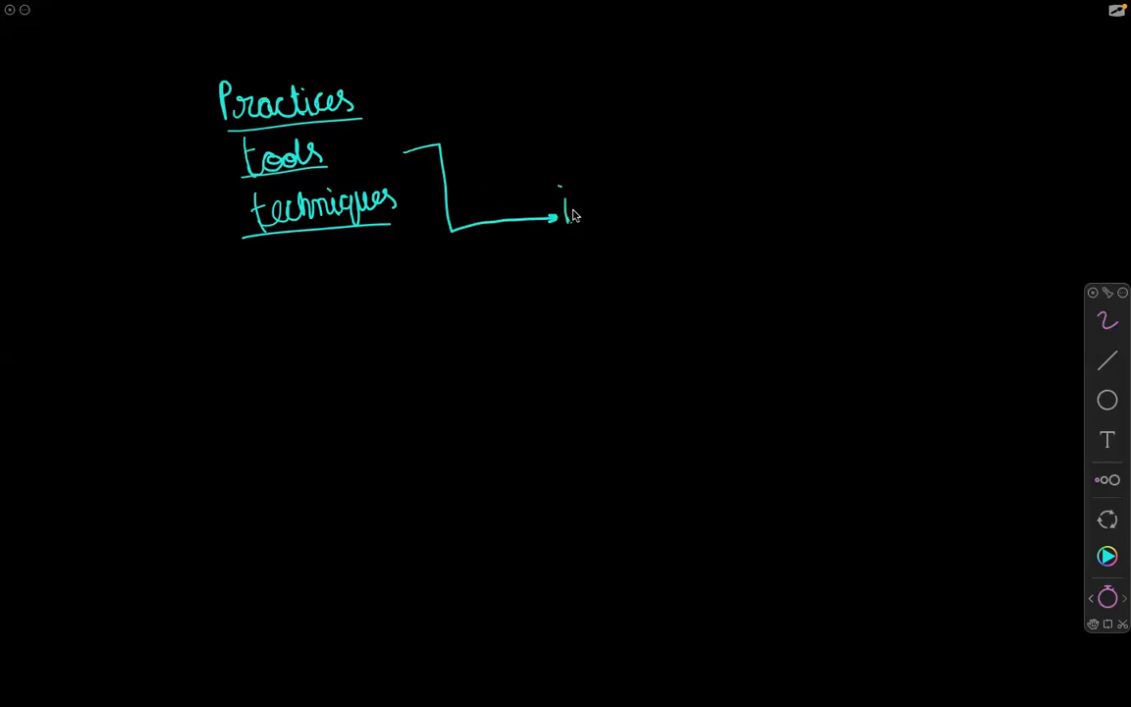
{"action": "type", "text": "integration of"}
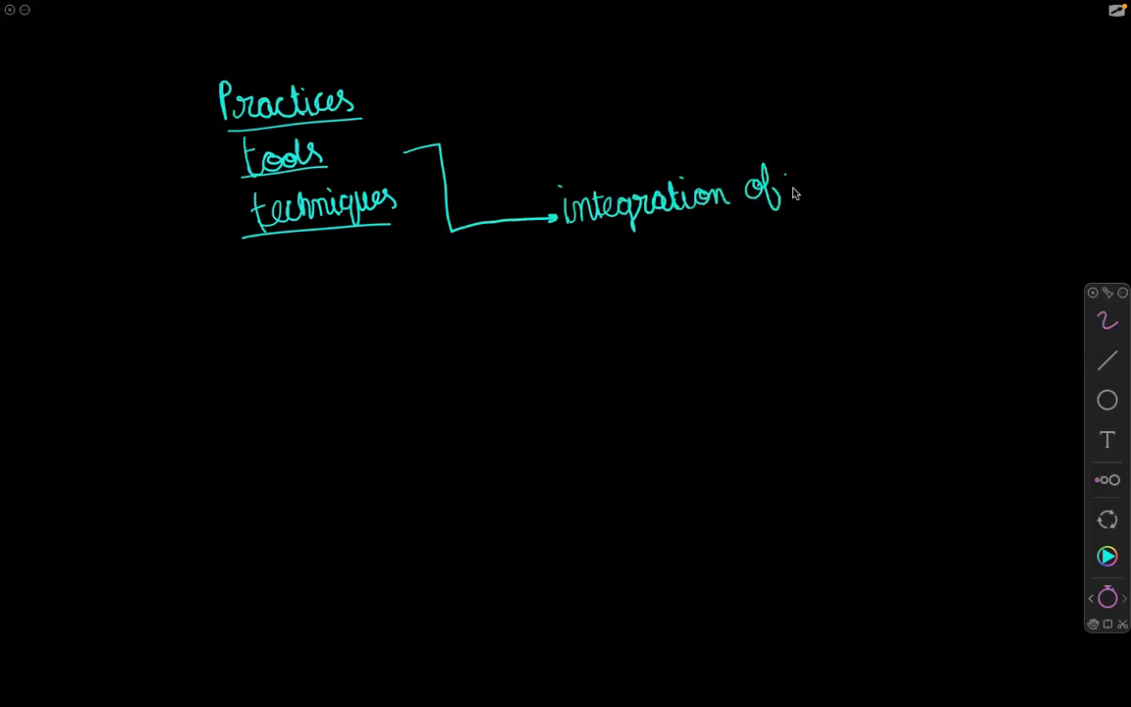
{"action": "left_click_drag", "start_coordinate": [795, 176], "coordinate": [883, 186]}
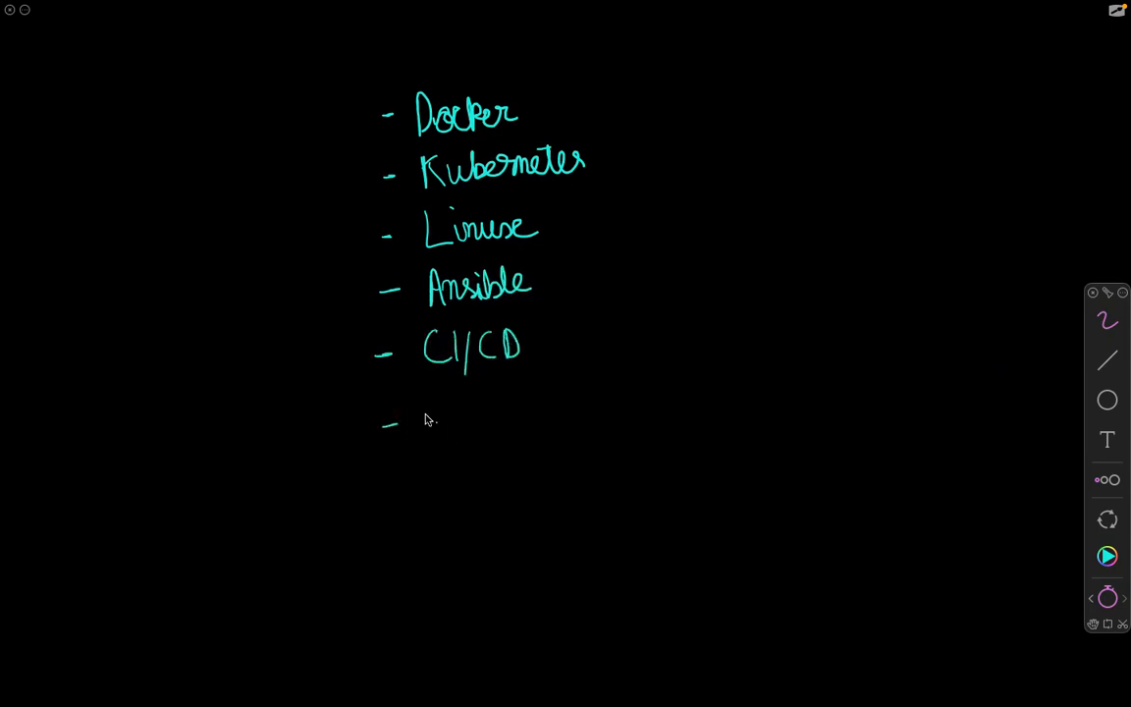
Step: Write Terraform as the last tool and underline every item in the list
{"action": "left_click_drag", "start_coordinate": [428, 412], "coordinate": [481, 422]}
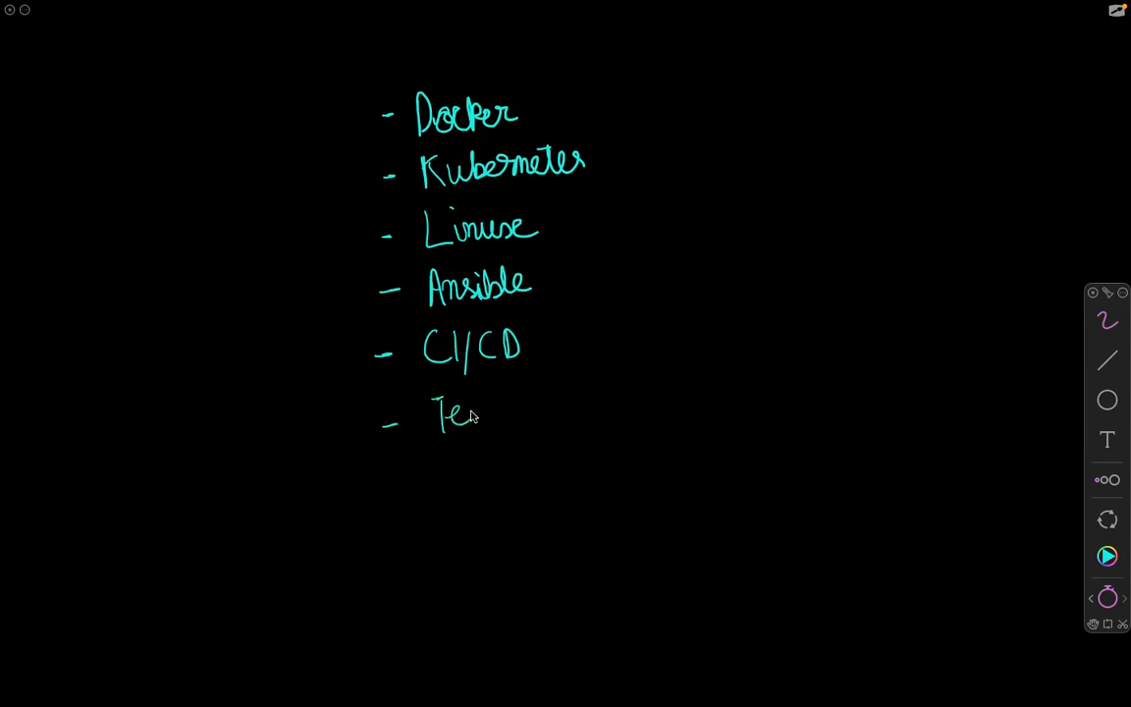
{"action": "left_click_drag", "start_coordinate": [481, 412], "coordinate": [553, 413]}
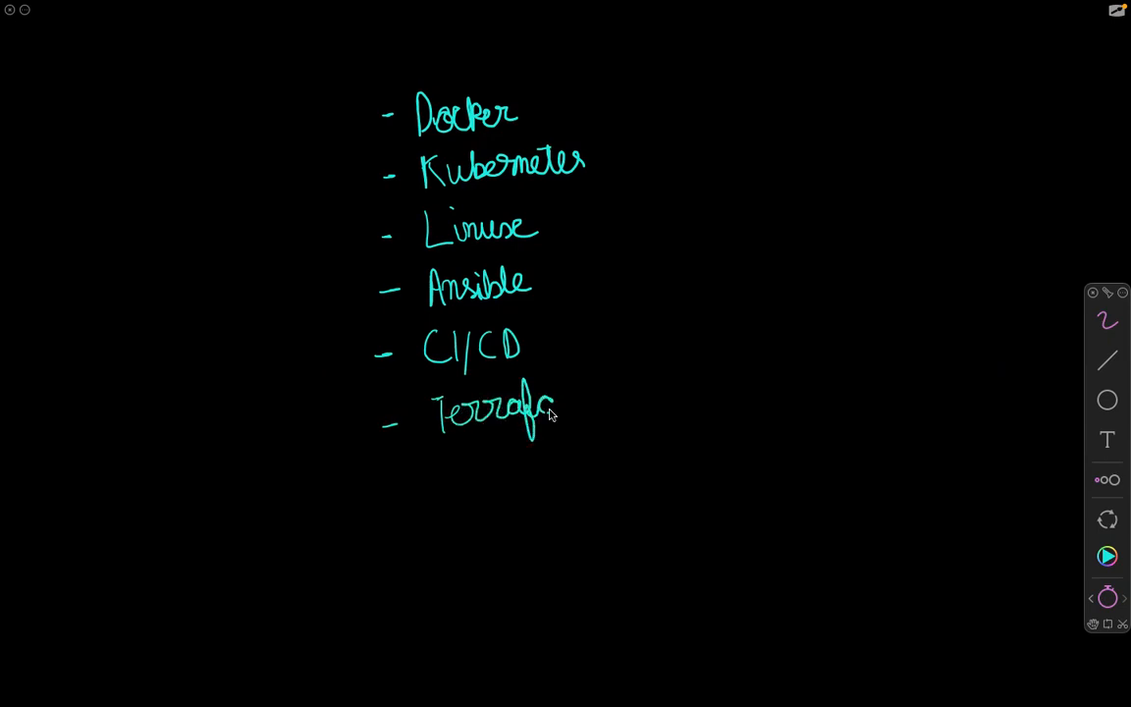
{"action": "left_click_drag", "start_coordinate": [550, 413], "coordinate": [579, 436]}
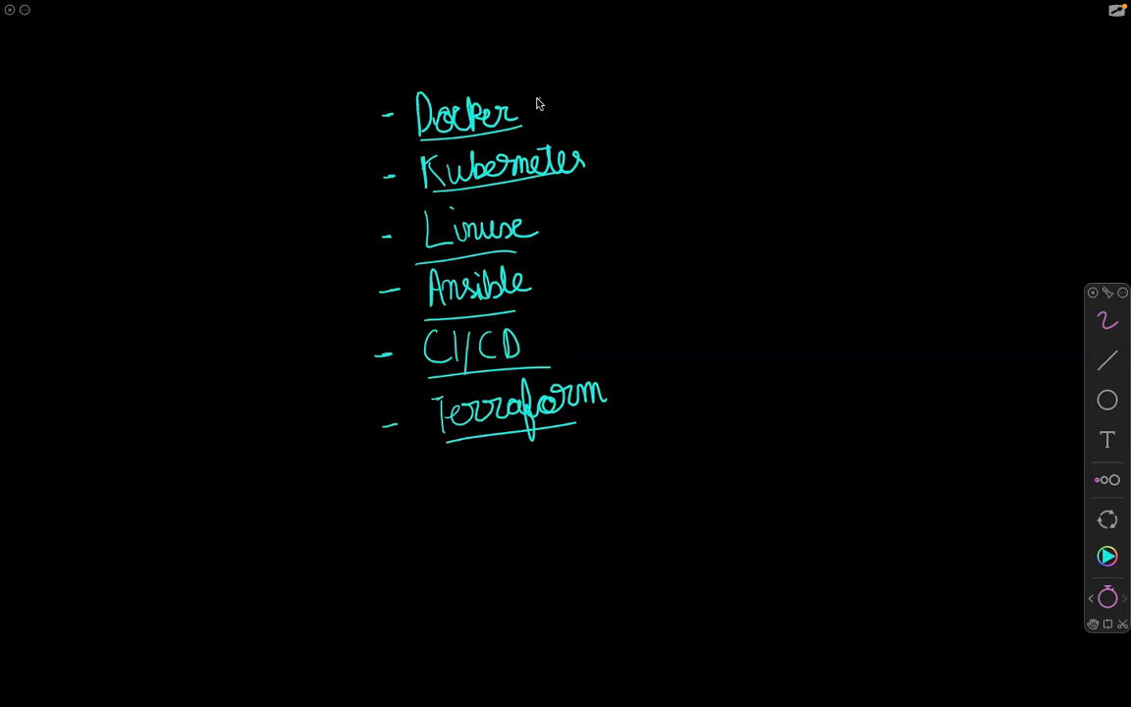
{"action": "left_click_drag", "start_coordinate": [540, 99], "coordinate": [599, 165]}
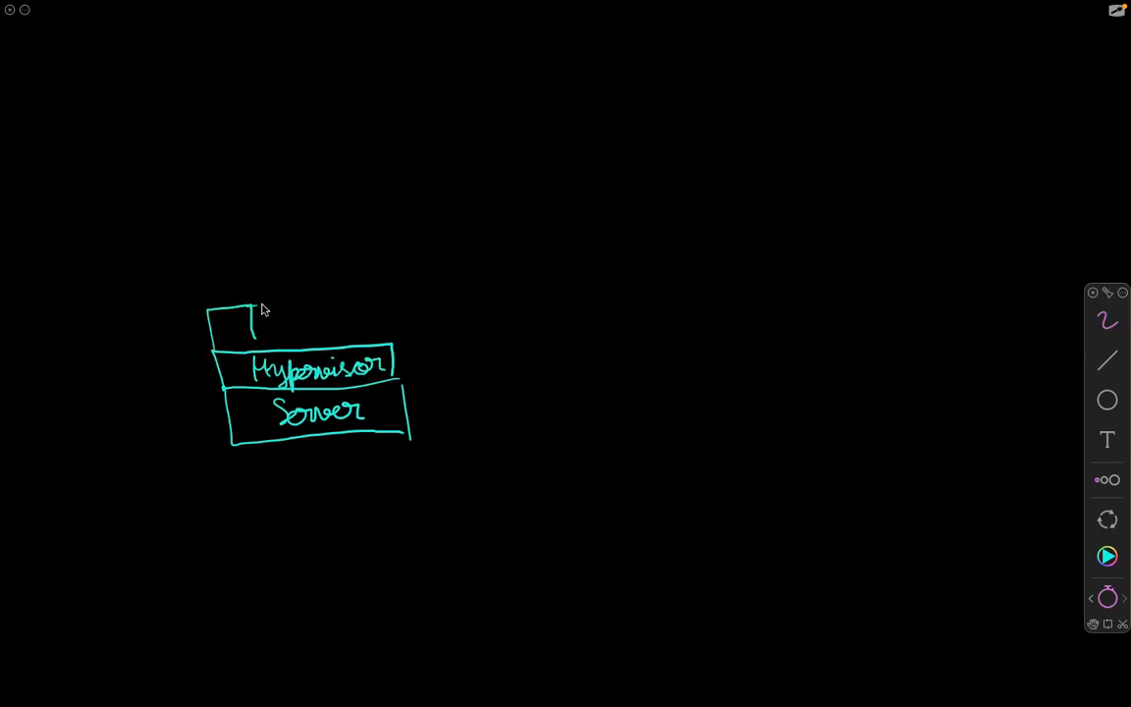
Step: Split the top box into VM cells V1–V4 and begin a second diagram to the right
{"action": "left_click_drag", "start_coordinate": [251, 314], "coordinate": [383, 295]}
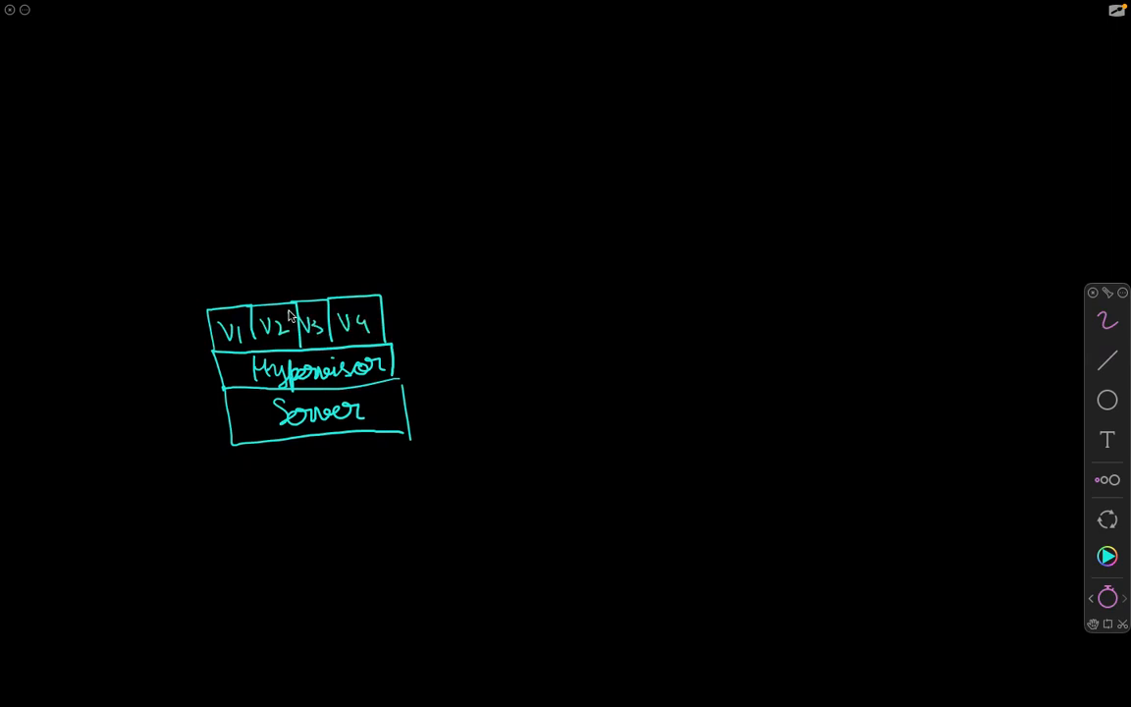
{"action": "mouse_move", "coordinate": [313, 314]}
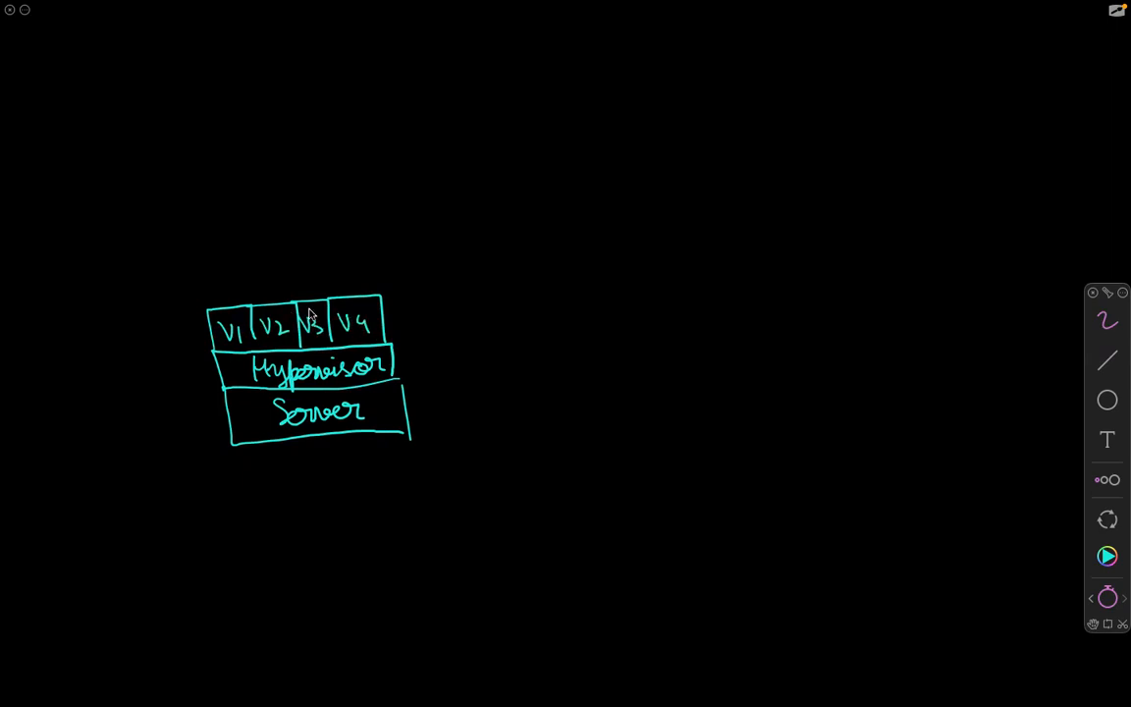
{"action": "mouse_move", "coordinate": [221, 310]}
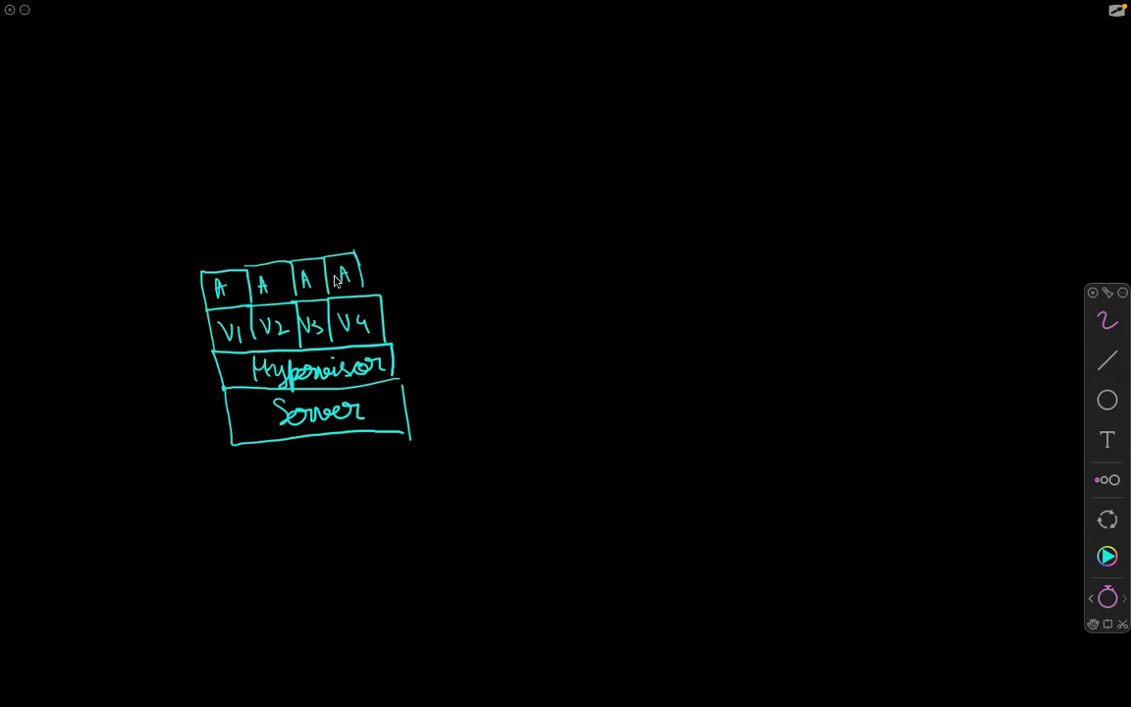
{"action": "left_click_drag", "start_coordinate": [705, 377], "coordinate": [705, 428]}
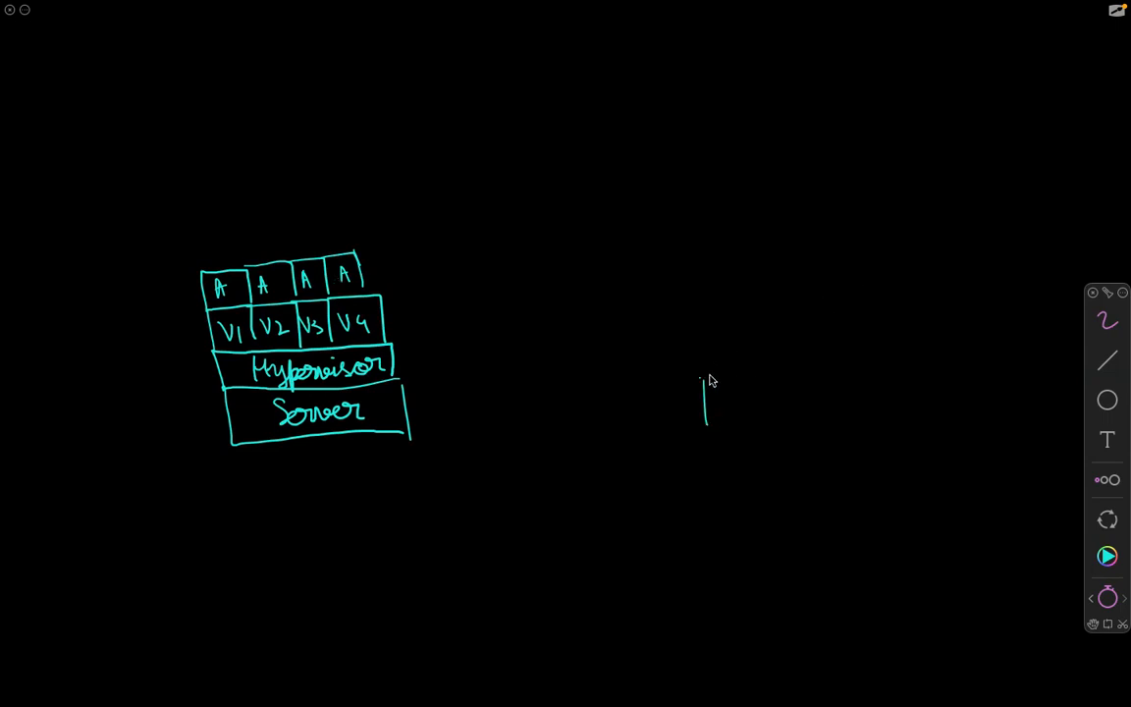
Step: Draw the second stack's base box labelled Server with a Host OS layer above it
{"action": "left_click_drag", "start_coordinate": [703, 377], "coordinate": [843, 420]}
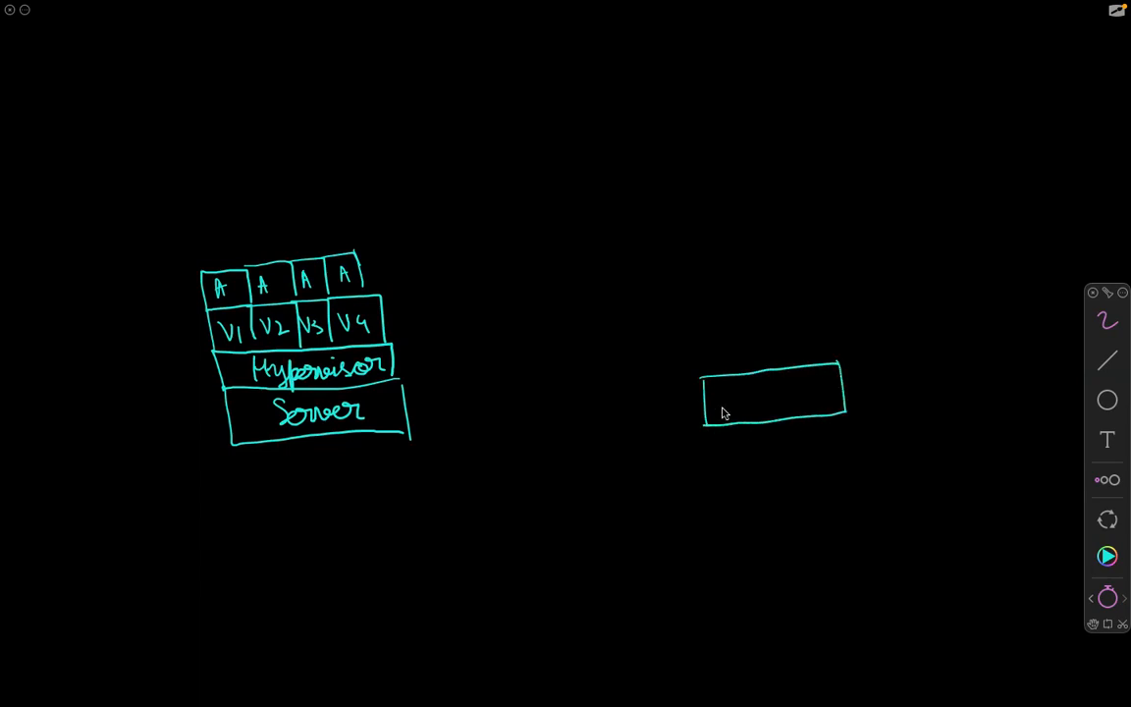
{"action": "mouse_move", "coordinate": [736, 386]}
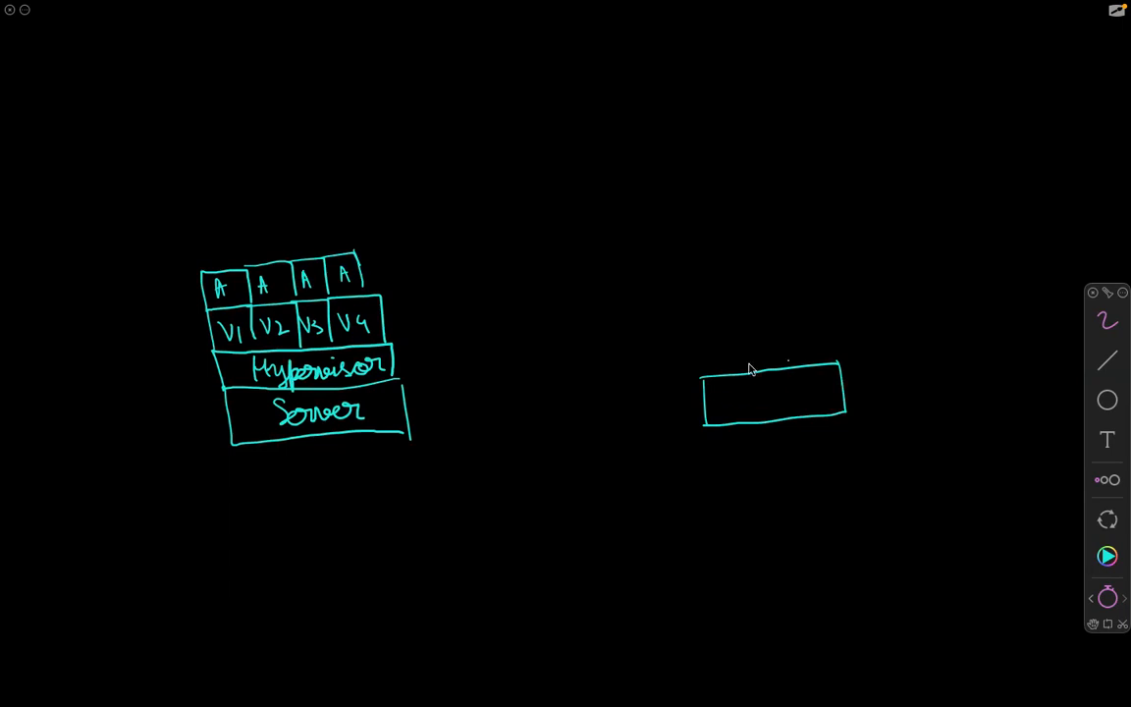
{"action": "left_click_drag", "start_coordinate": [723, 406], "coordinate": [756, 397]}
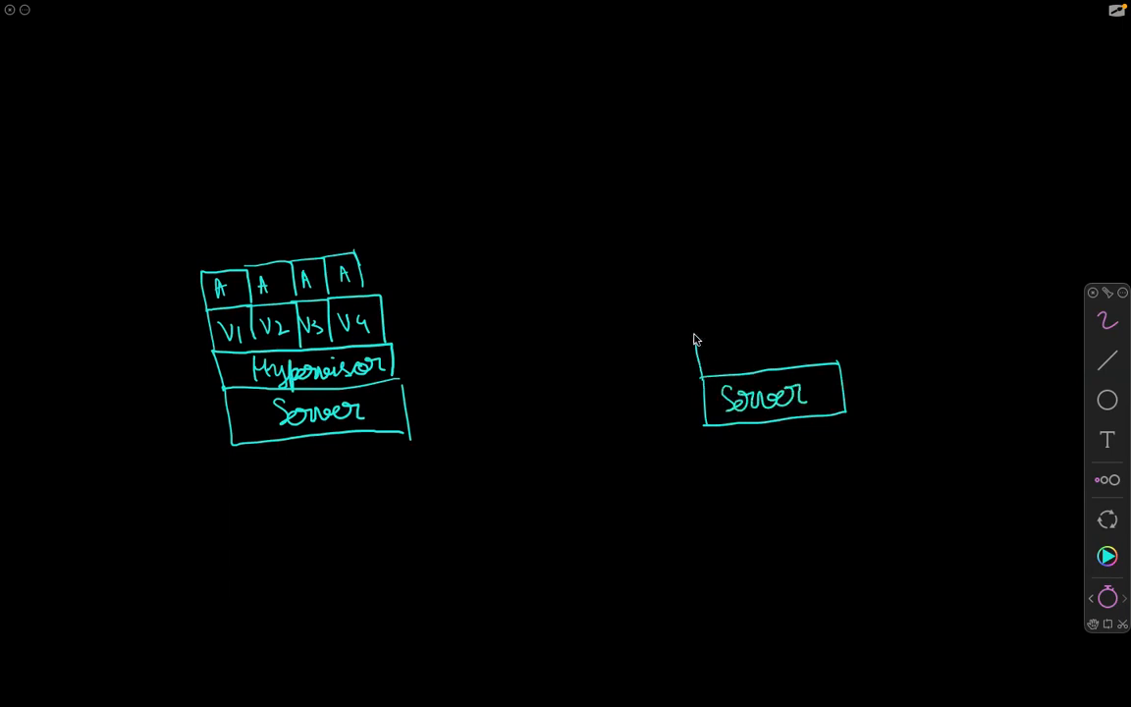
{"action": "left_click_drag", "start_coordinate": [699, 352], "coordinate": [840, 324]}
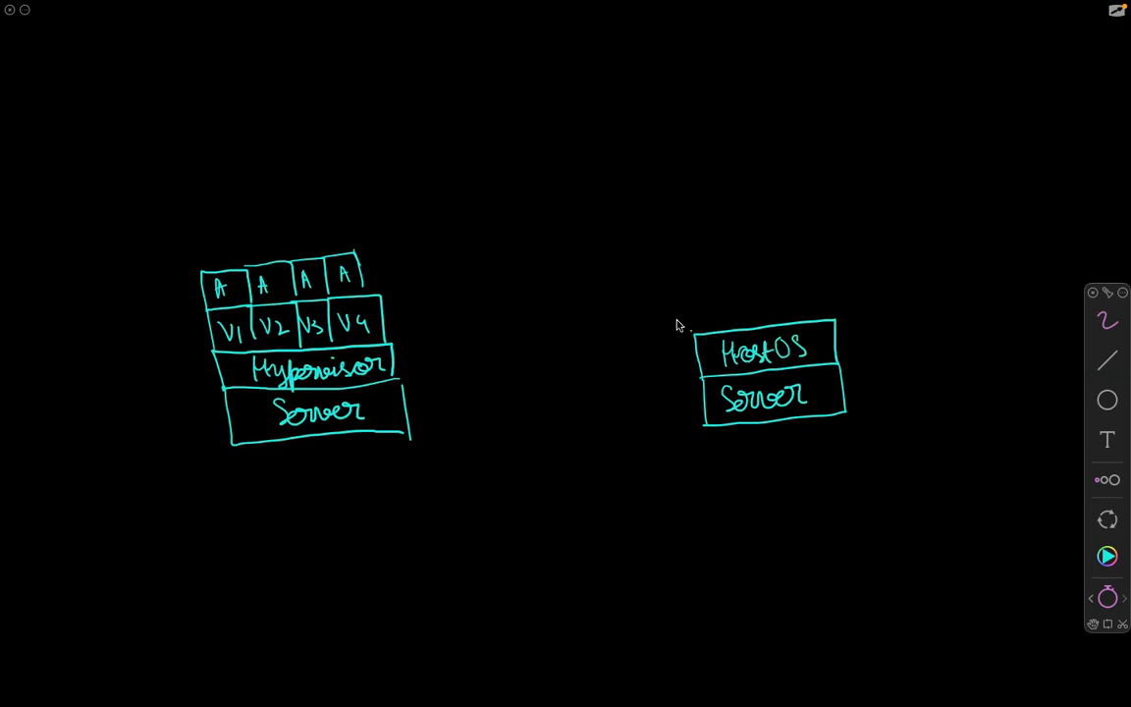
Step: Add the top layer above Host OS and label it Docker engine
{"action": "left_click_drag", "start_coordinate": [688, 330], "coordinate": [835, 285]}
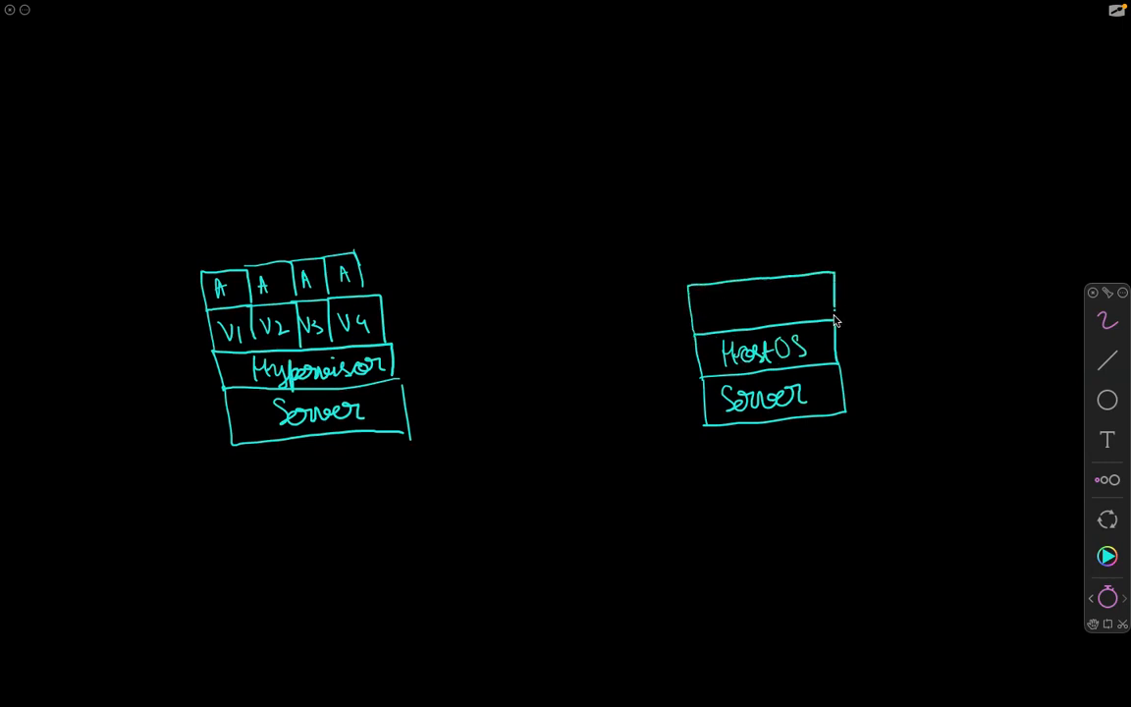
{"action": "type", "text": "Docker"}
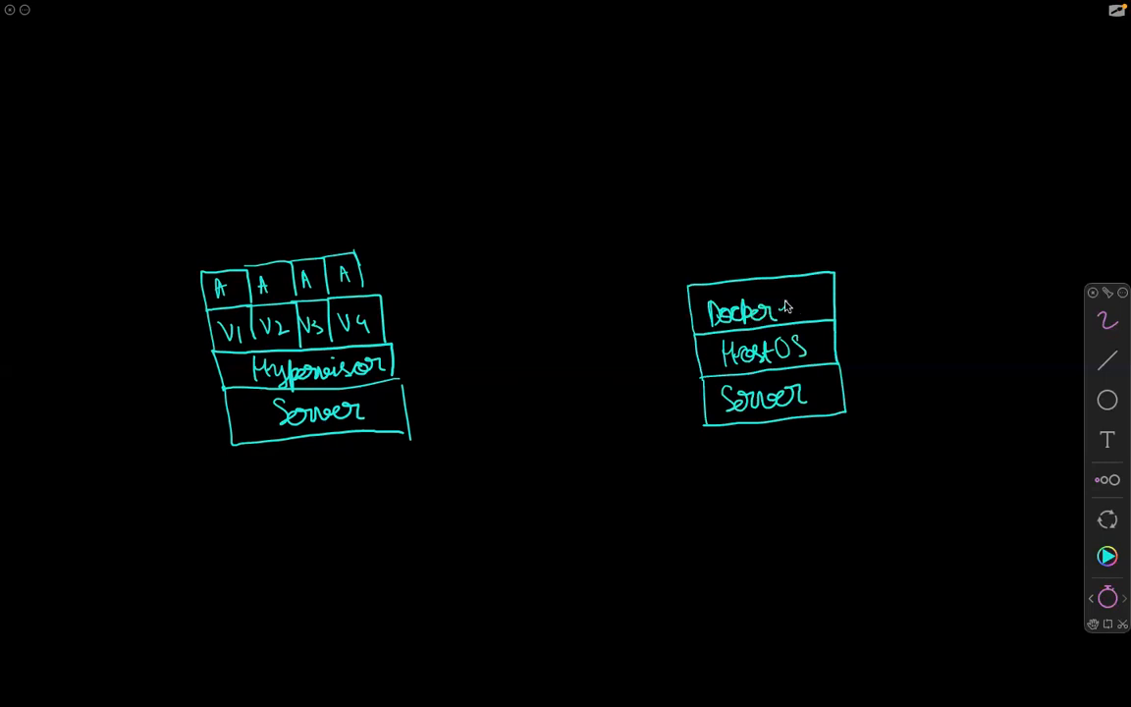
{"action": "type", "text": "engine"}
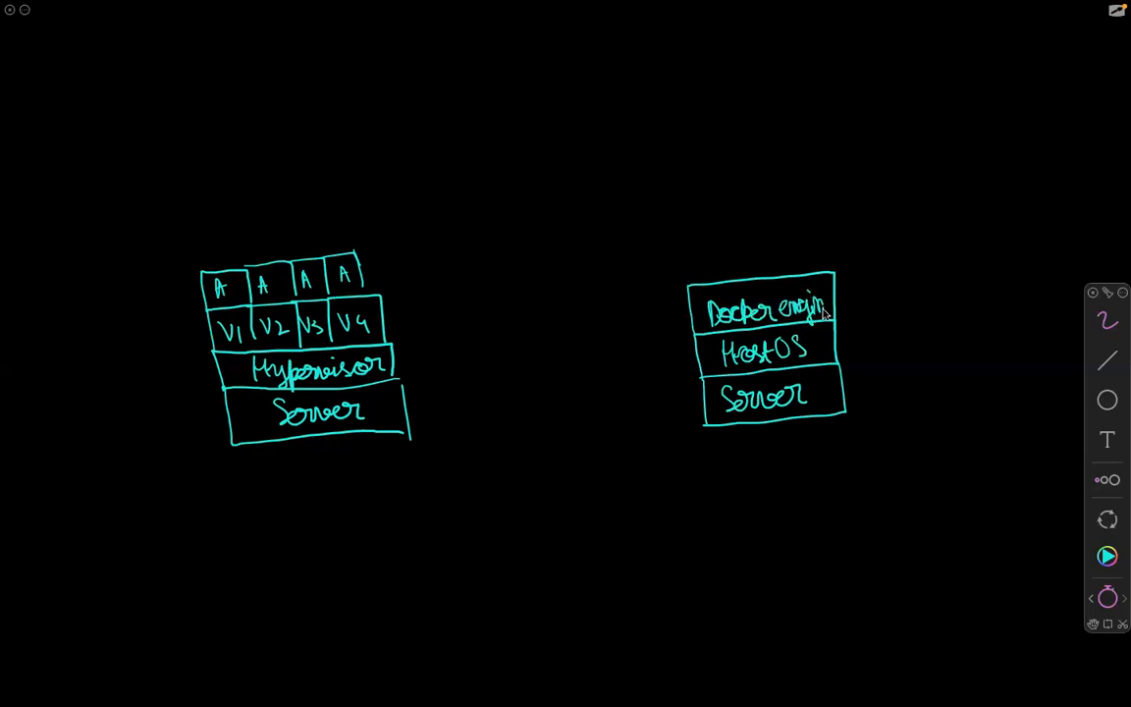
{"action": "mouse_move", "coordinate": [742, 295]}
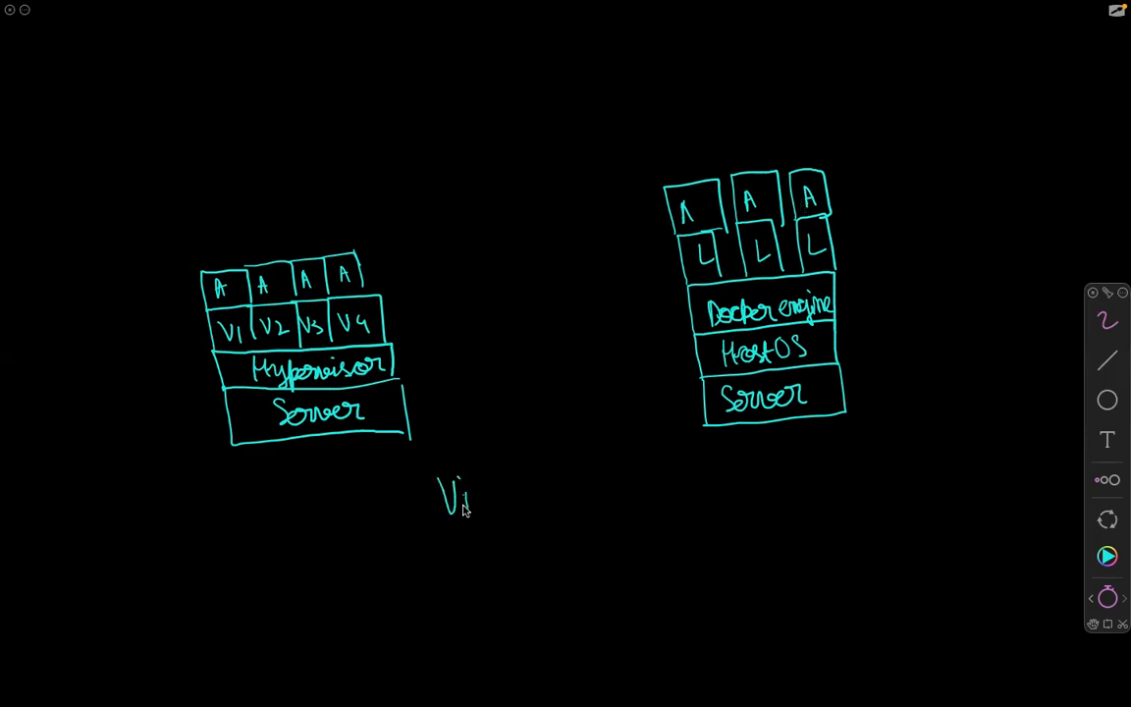
Step: Handwrite 'Virtualization' beneath the VM and container stack diagrams
{"action": "left_click_drag", "start_coordinate": [462, 495], "coordinate": [534, 495]}
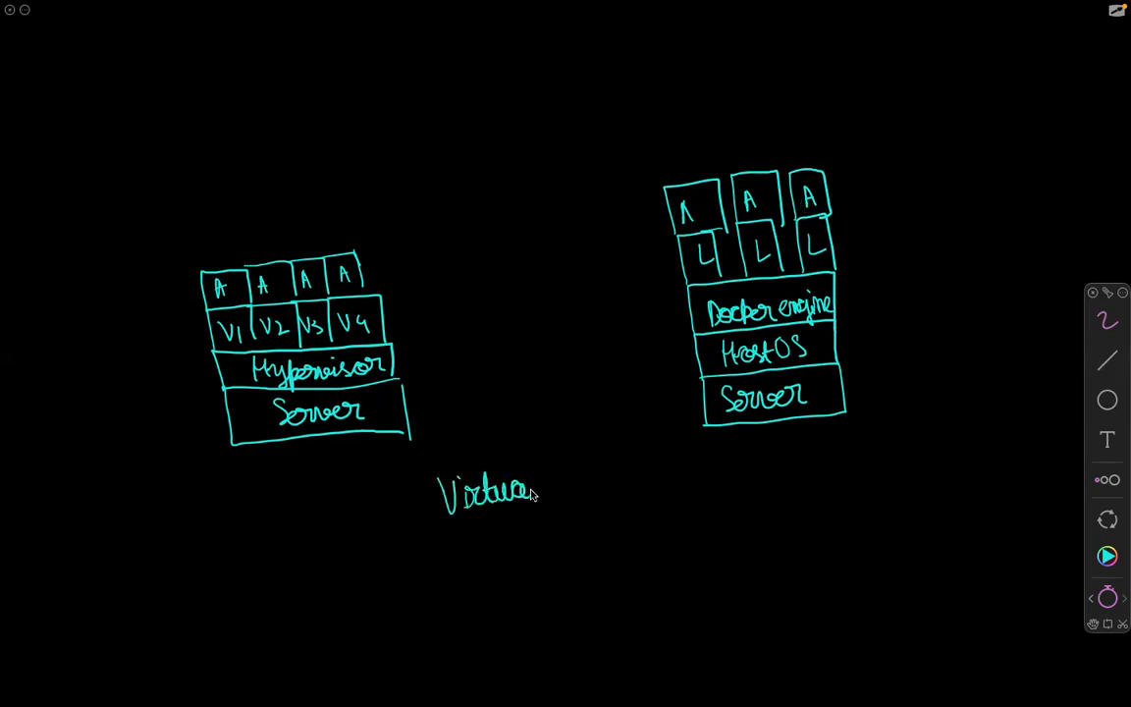
{"action": "type", "text": "lizat"}
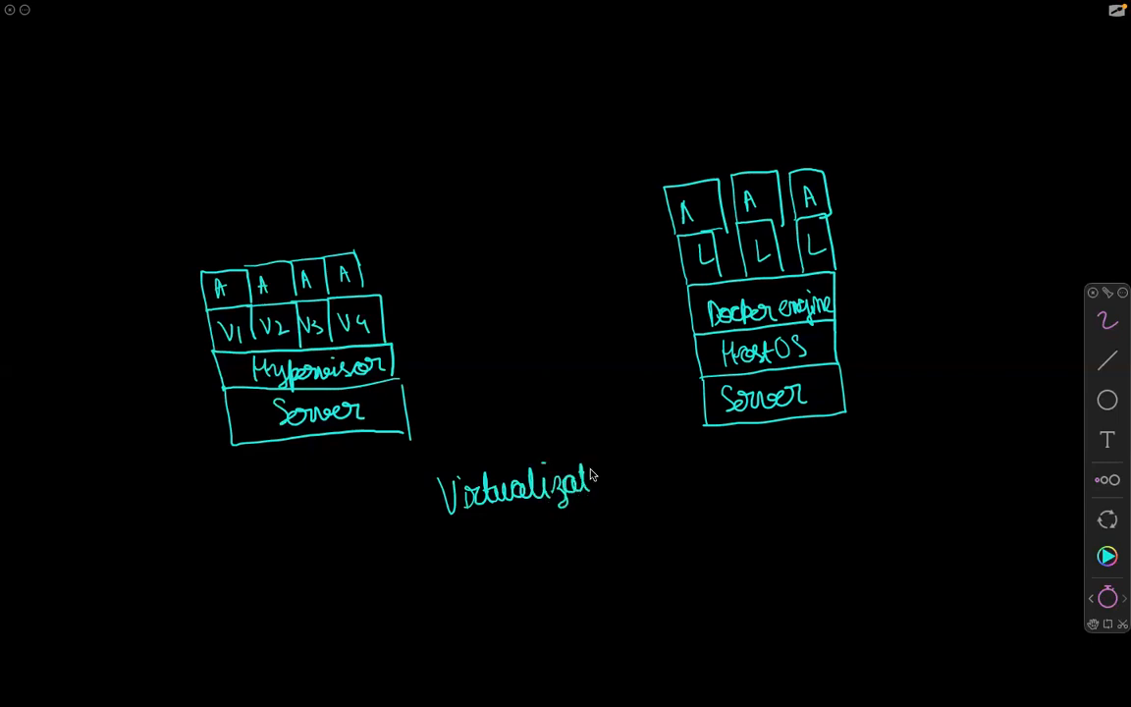
{"action": "type", "text": "ion"}
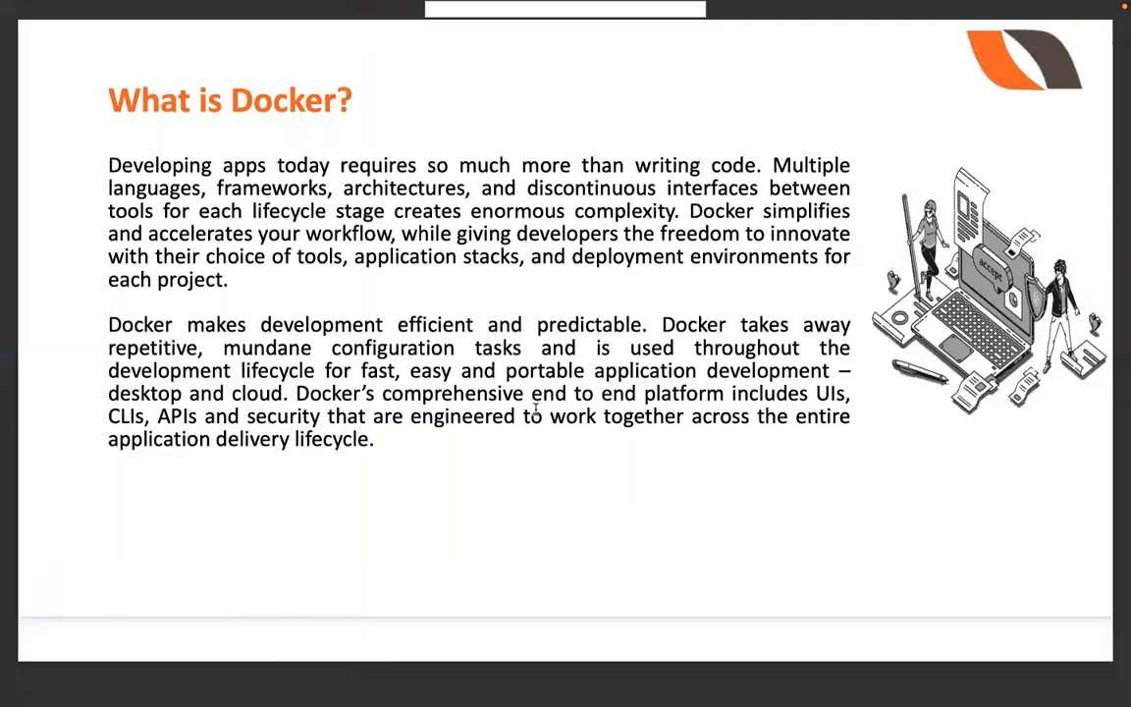
{"action": "key", "text": "Right"}
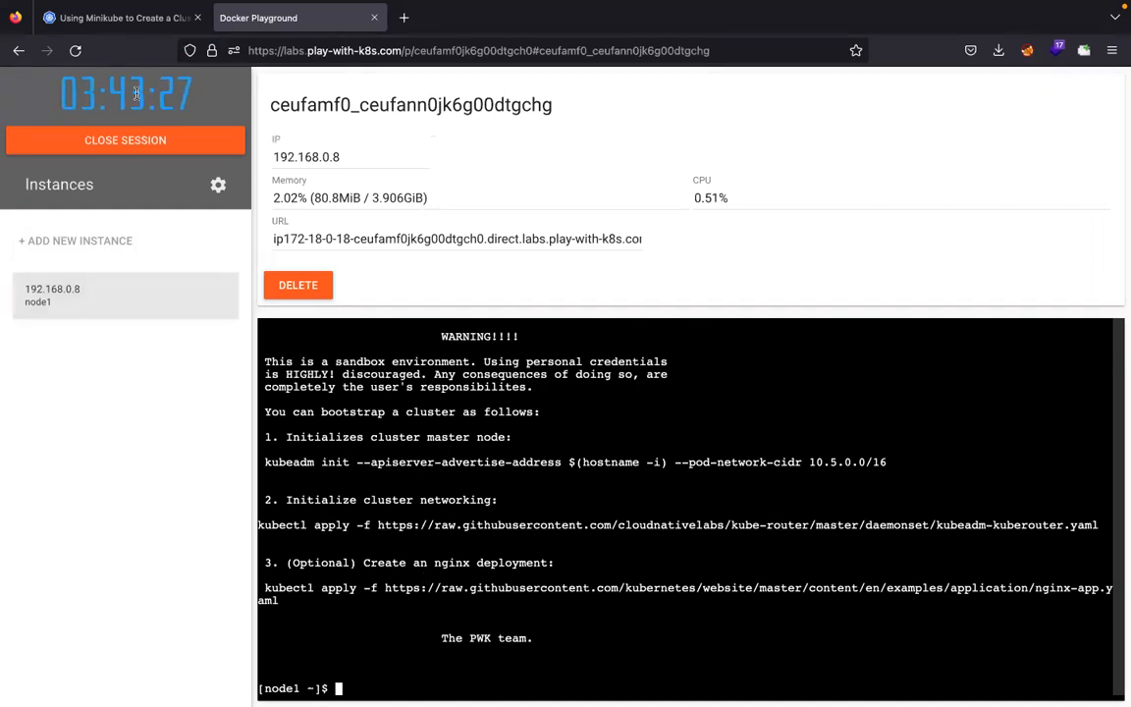
Step: Switch from the Play with Kubernetes session back to the whiteboard canvas
{"action": "left_click", "coordinate": [118, 18]}
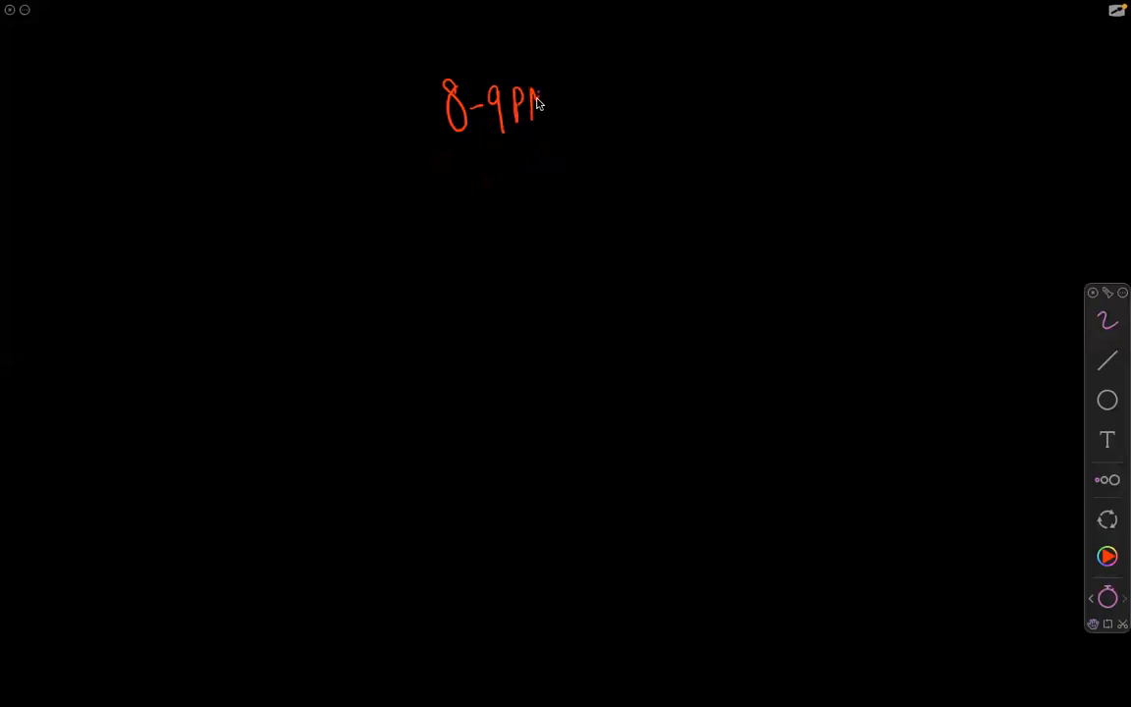
Step: Complete the heading as '8-9PM IST' and underline it
{"action": "left_click_drag", "start_coordinate": [538, 102], "coordinate": [606, 98]}
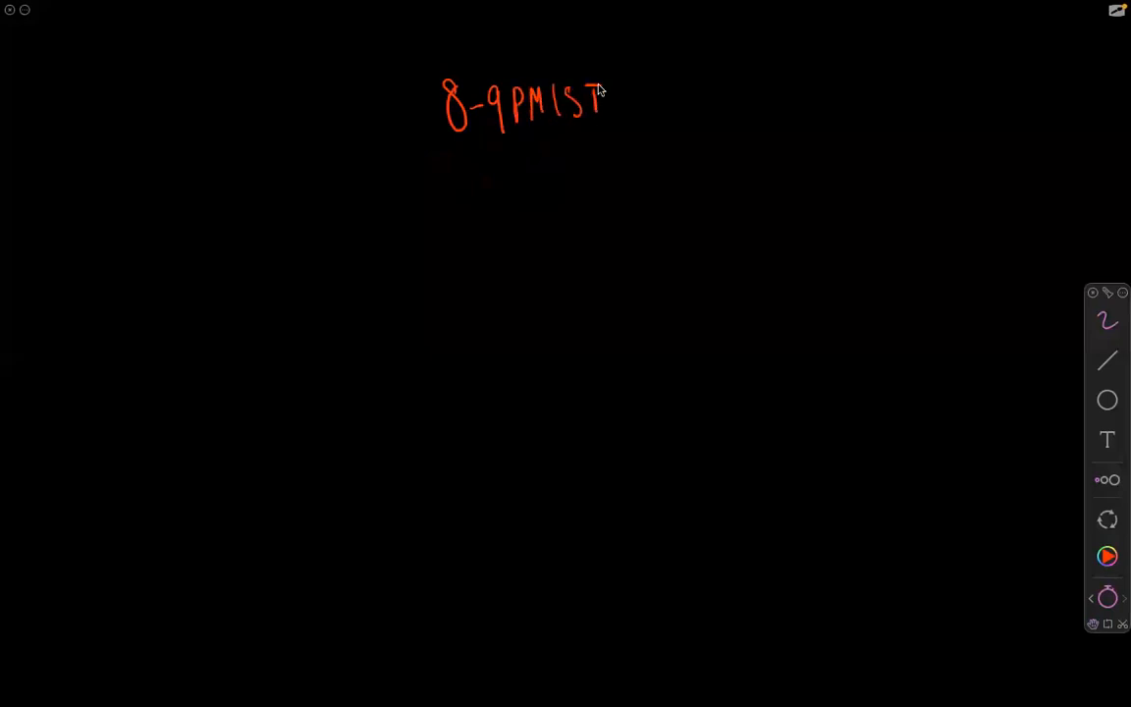
{"action": "left_click_drag", "start_coordinate": [440, 153], "coordinate": [617, 133]}
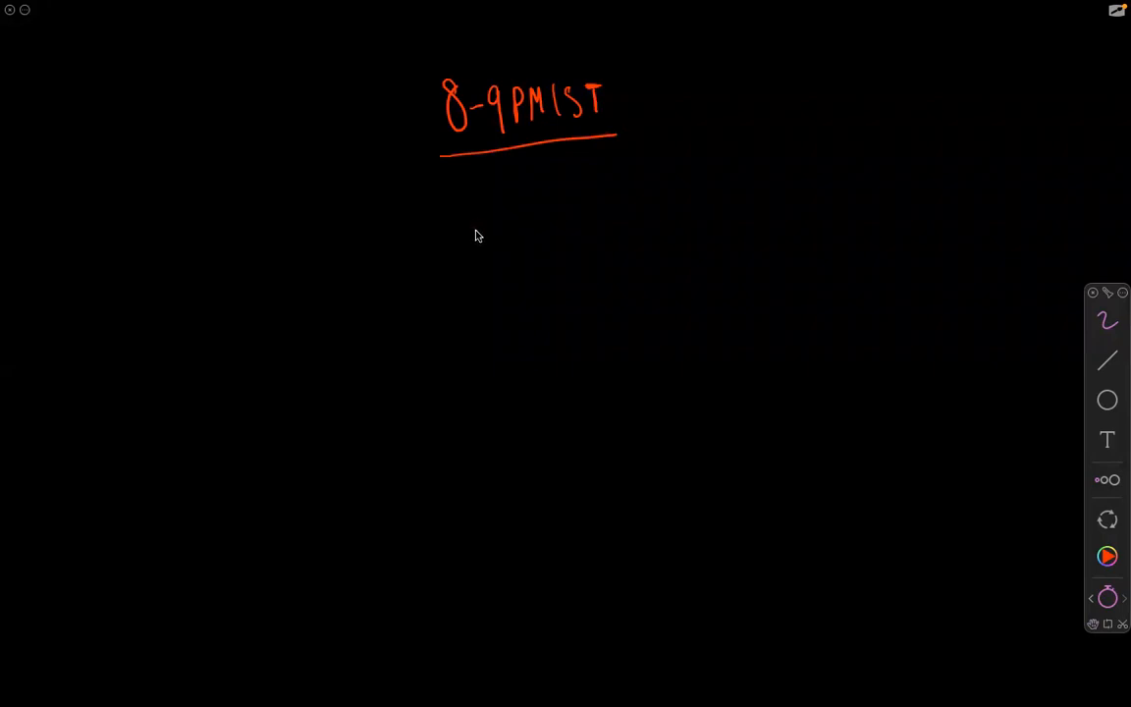
{"action": "mouse_move", "coordinate": [497, 248]}
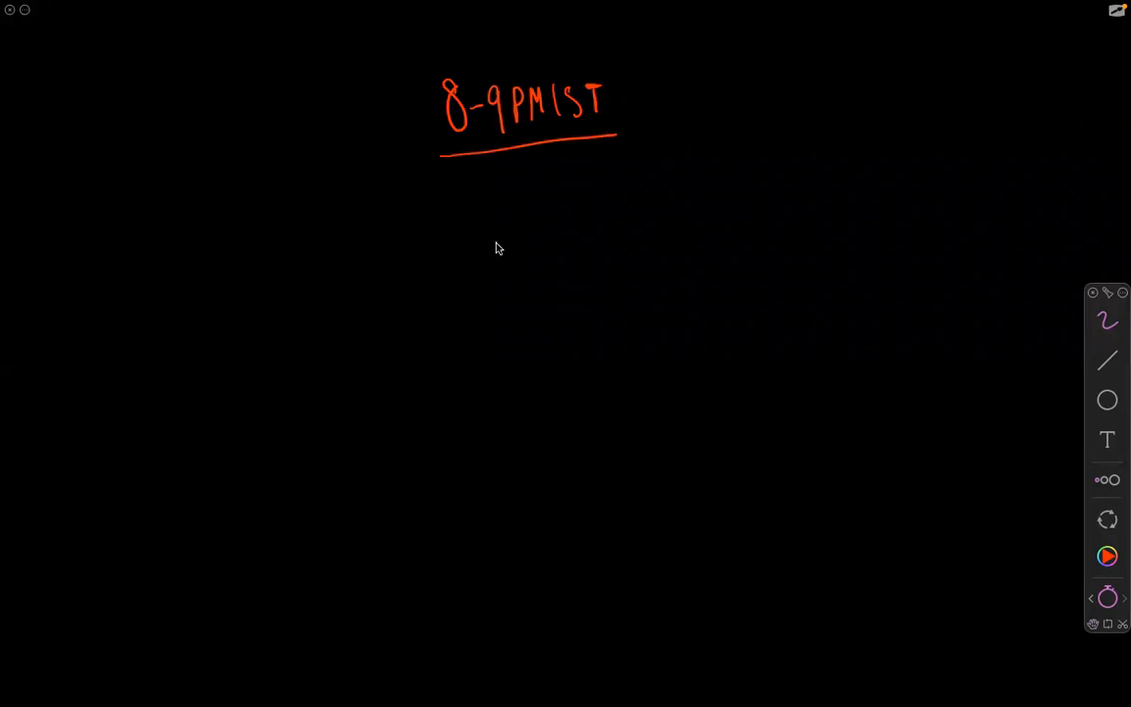
Step: List the prices '- 999 INR' and '- $25' as bullets below the time
{"action": "left_click_drag", "start_coordinate": [475, 246], "coordinate": [538, 245]}
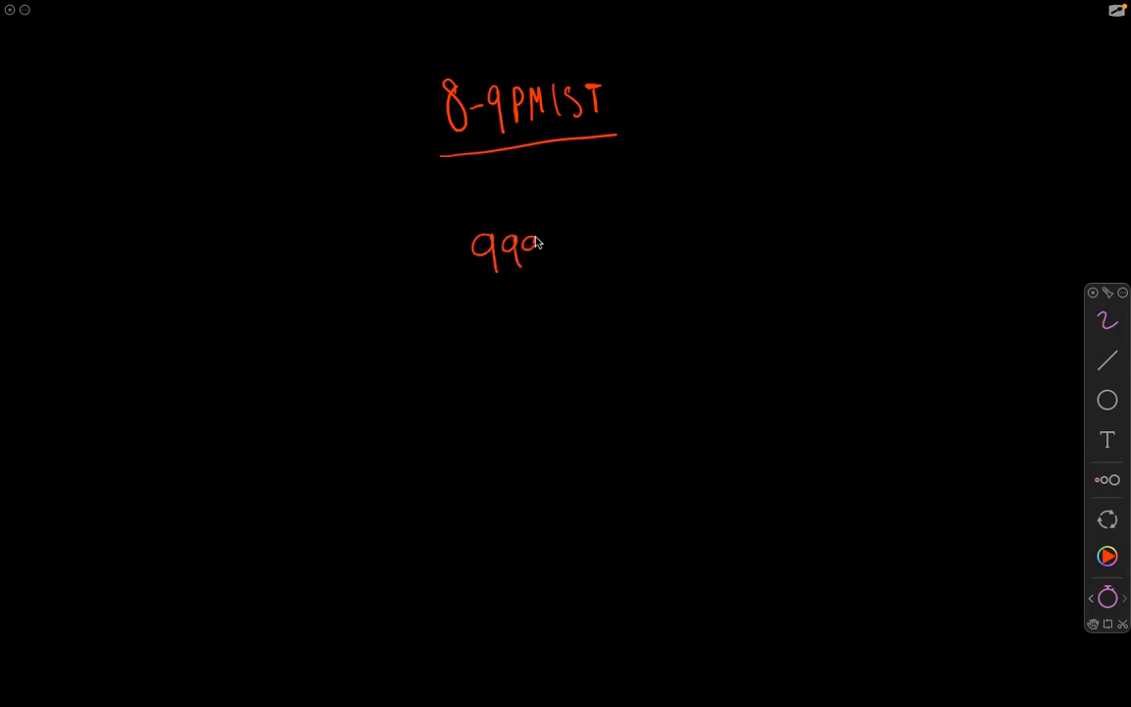
{"action": "left_click_drag", "start_coordinate": [534, 252], "coordinate": [613, 246]}
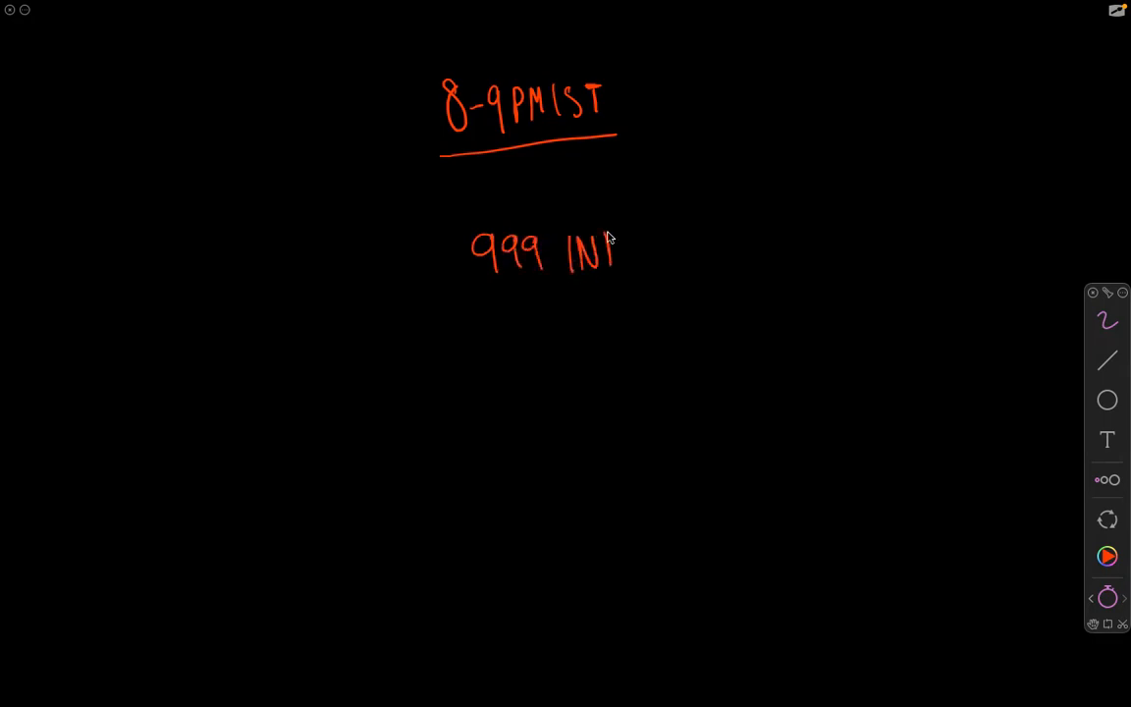
{"action": "left_click_drag", "start_coordinate": [612, 240], "coordinate": [632, 265]}
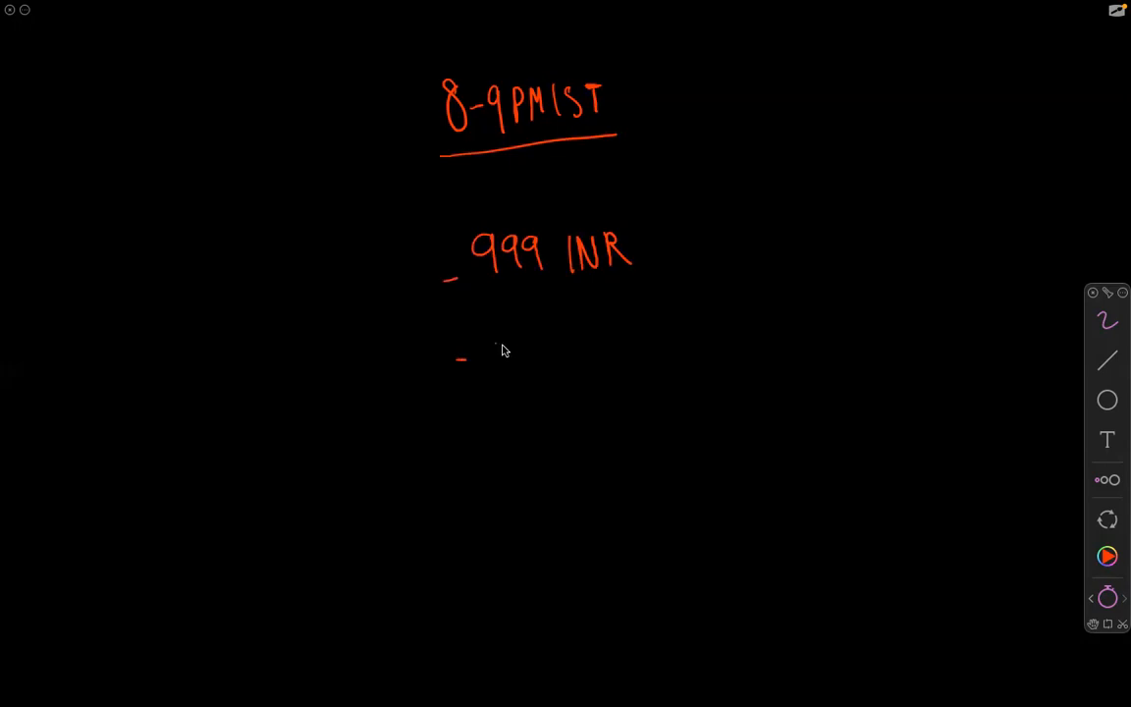
{"action": "mouse_move", "coordinate": [491, 345]}
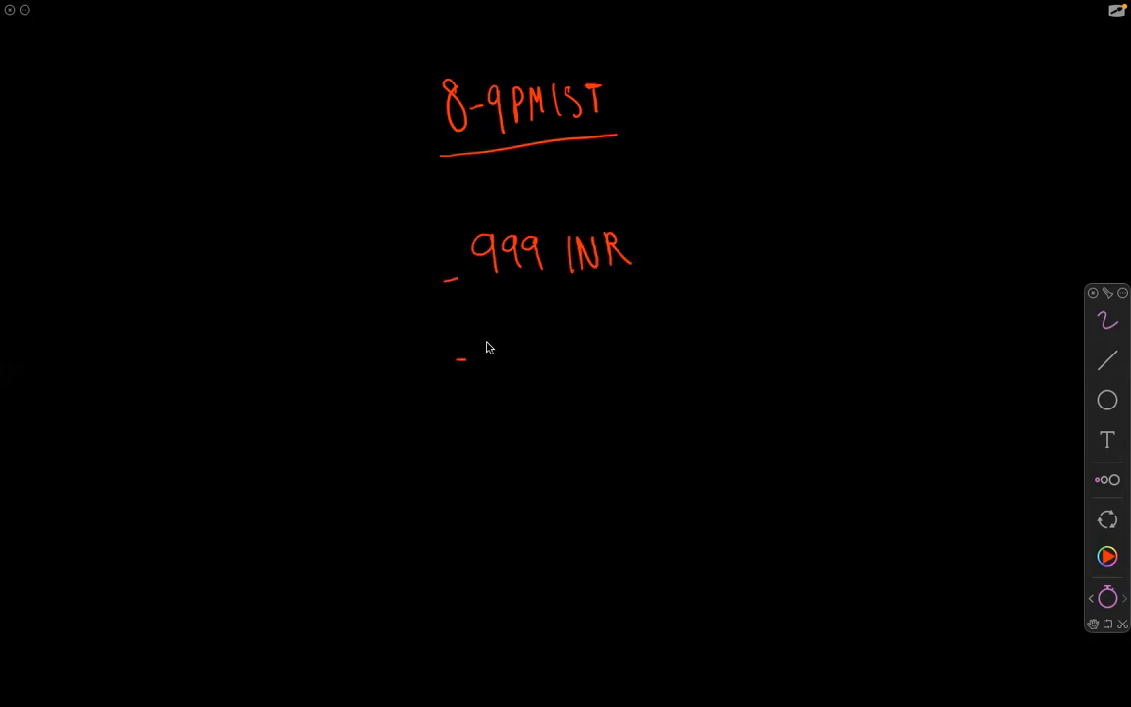
{"action": "left_click_drag", "start_coordinate": [491, 337], "coordinate": [534, 363]}
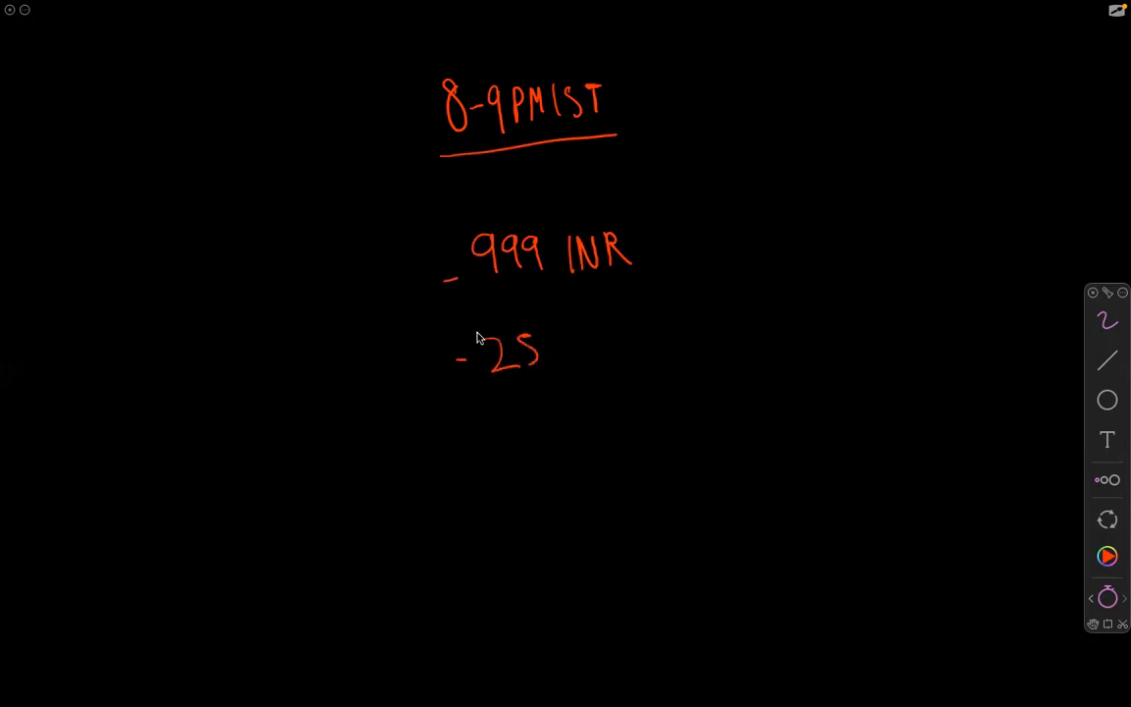
{"action": "left_click_drag", "start_coordinate": [481, 324], "coordinate": [565, 393]}
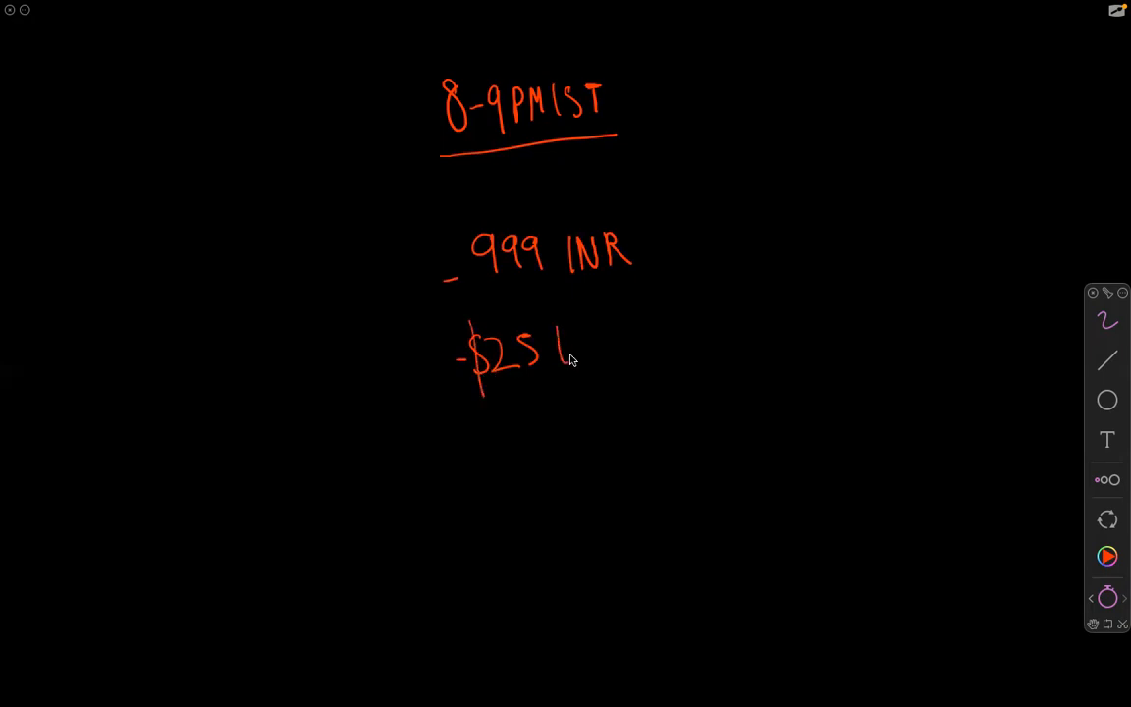